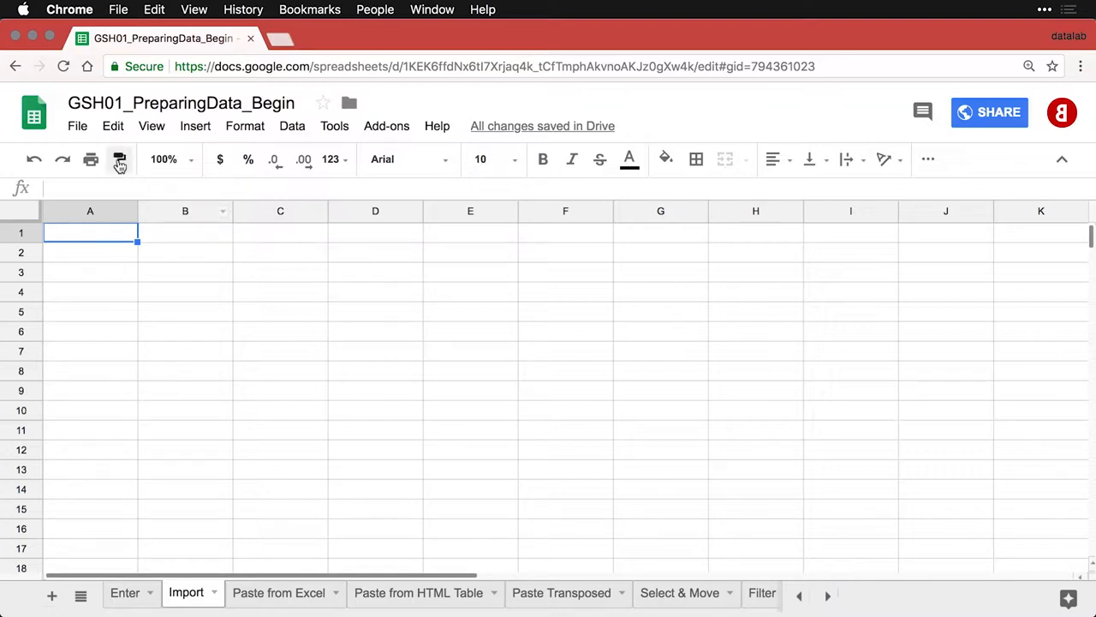
# Start a file import from File > Import and choose to upload from the computer
pyautogui.click(77, 125)
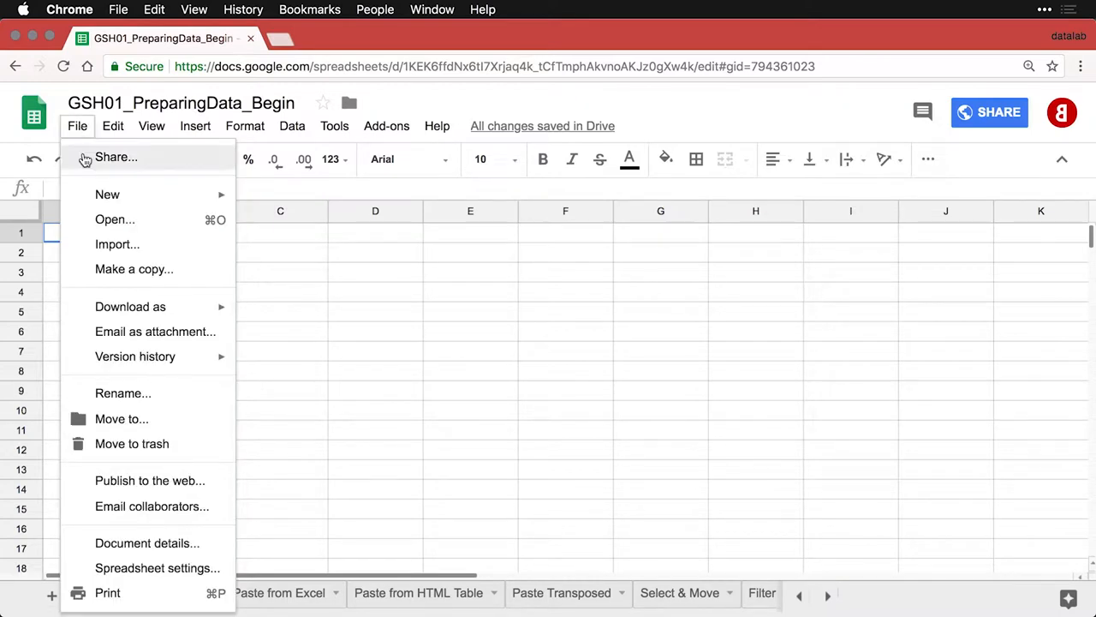
pyautogui.moveTo(117, 243)
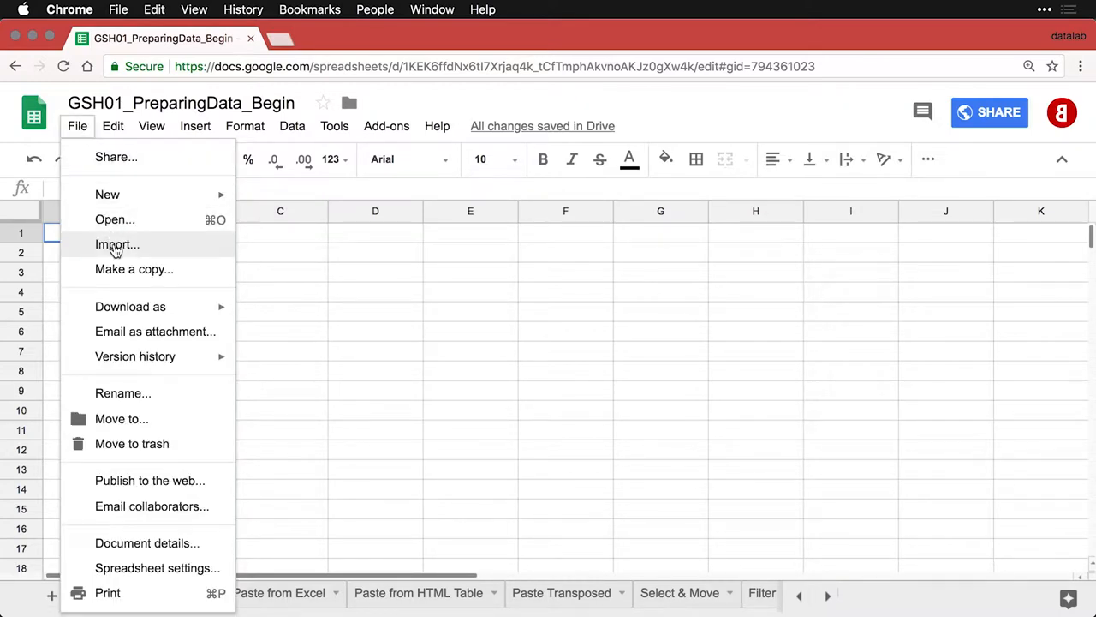
pyautogui.click(116, 244)
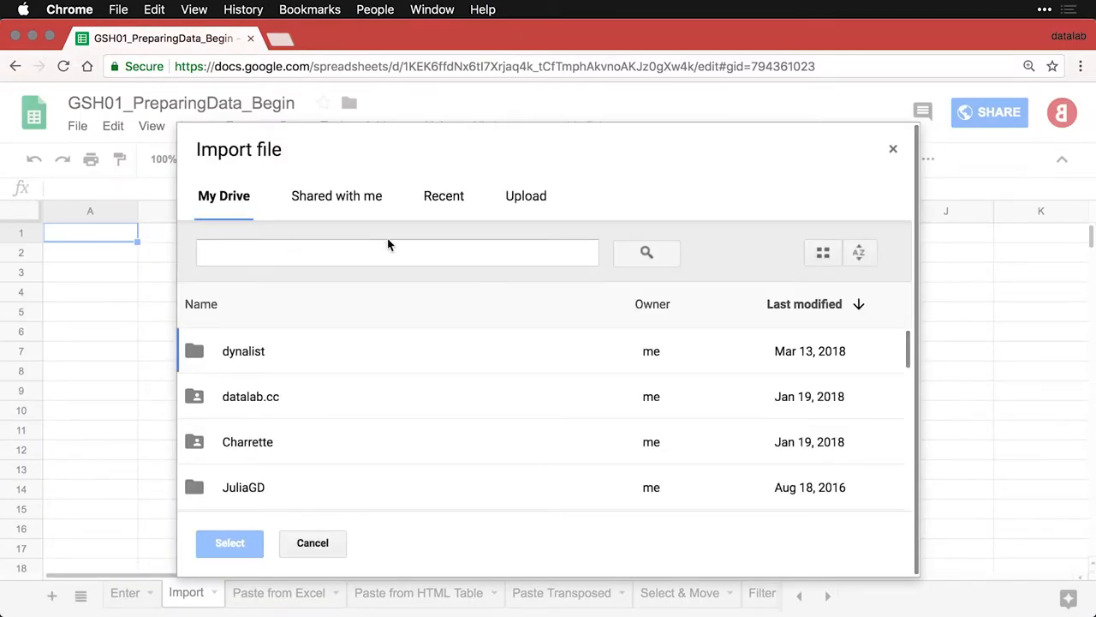
pyautogui.moveTo(453, 223)
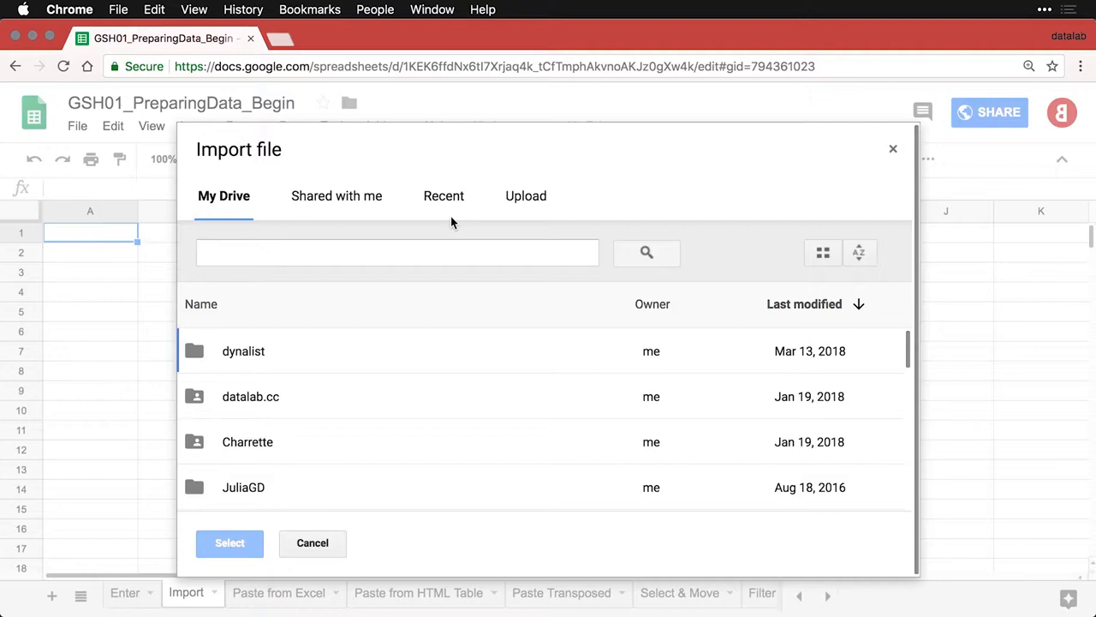
pyautogui.click(524, 196)
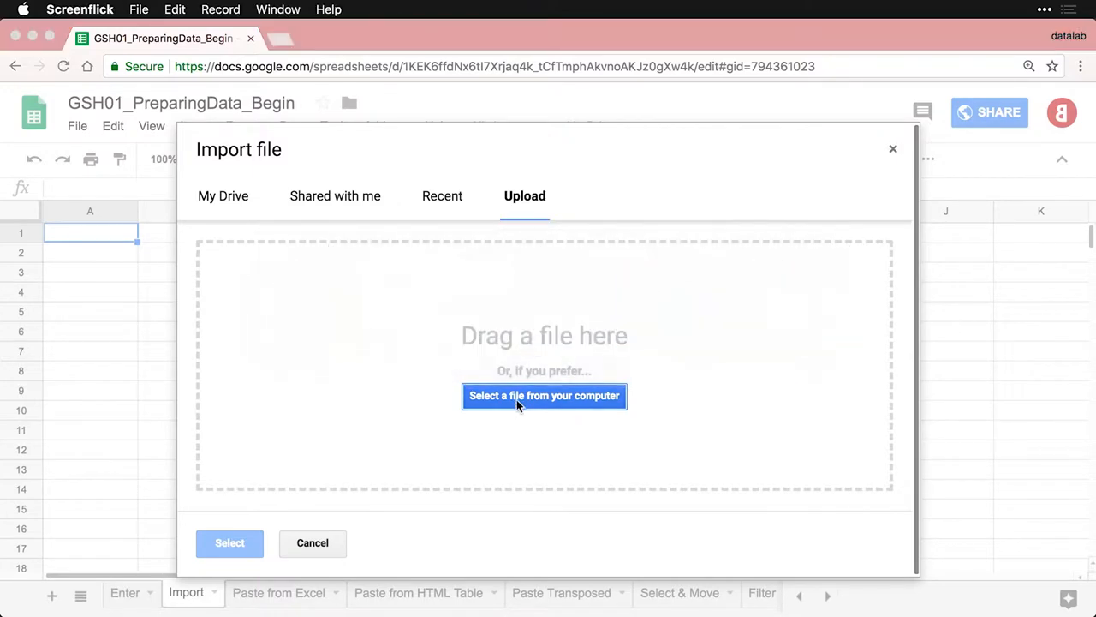
pyautogui.click(545, 394)
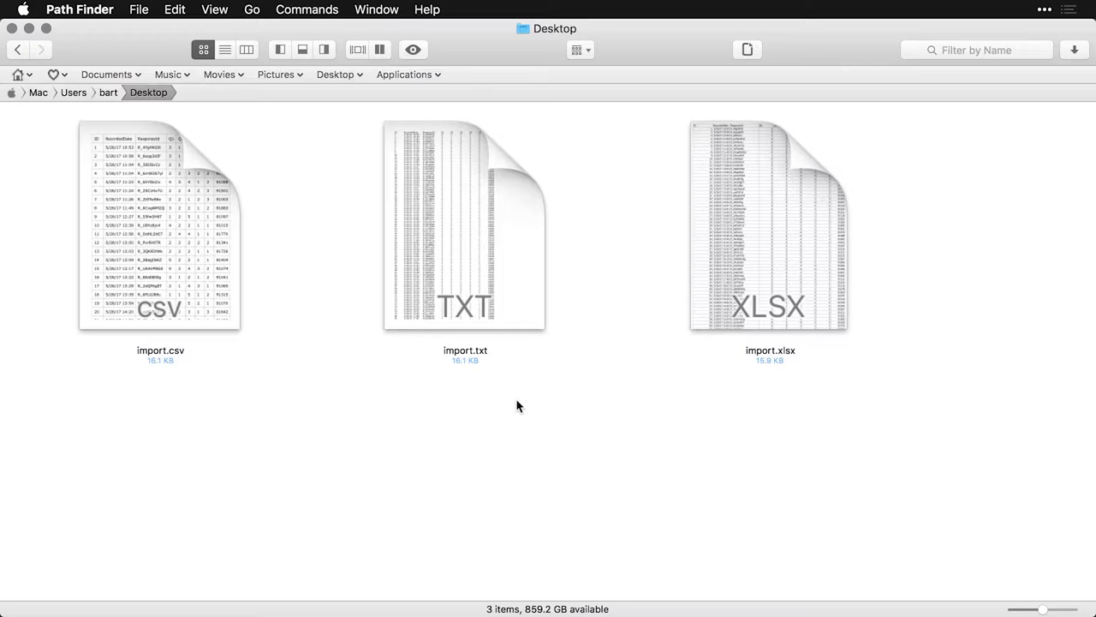
pyautogui.click(767, 225)
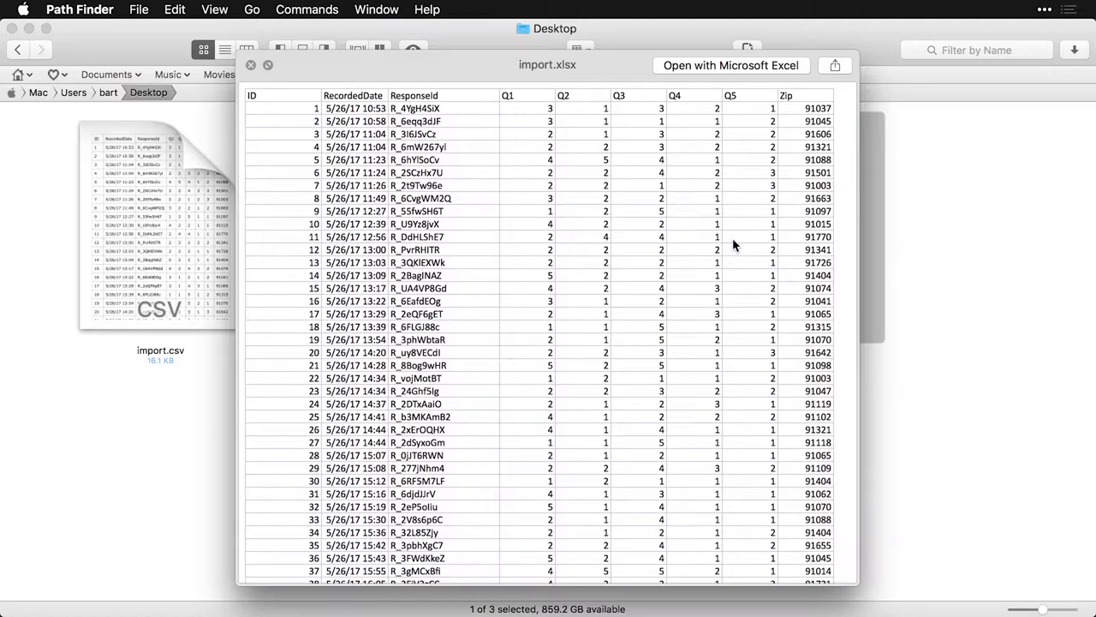
pyautogui.click(250, 66)
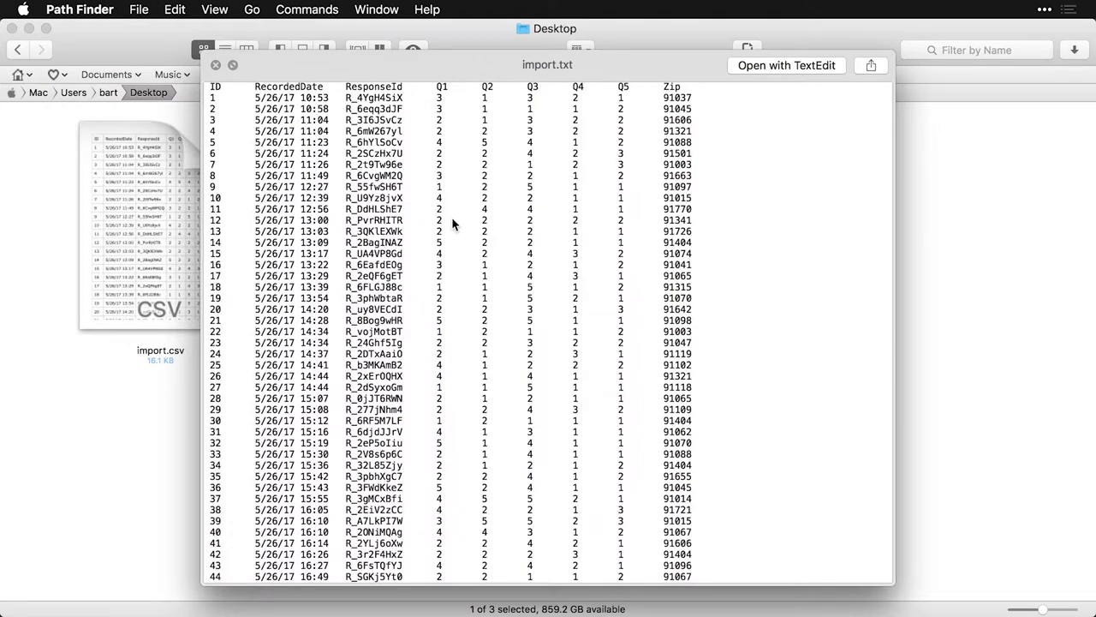
pyautogui.click(216, 65)
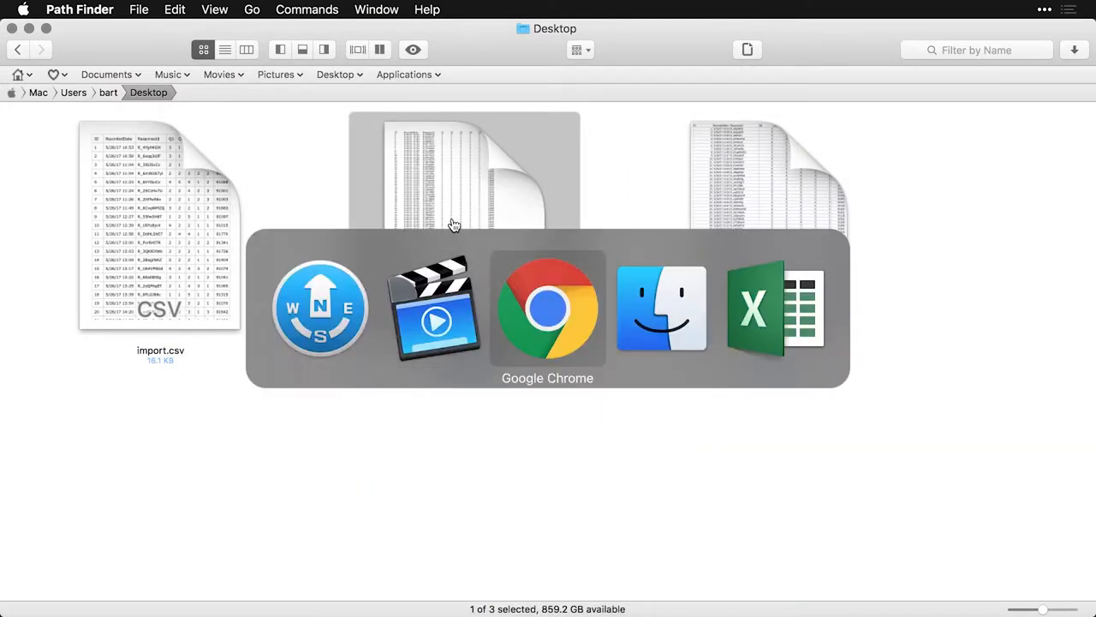
# Pick import.csv from the Desktop as the file to upload
pyautogui.click(548, 308)
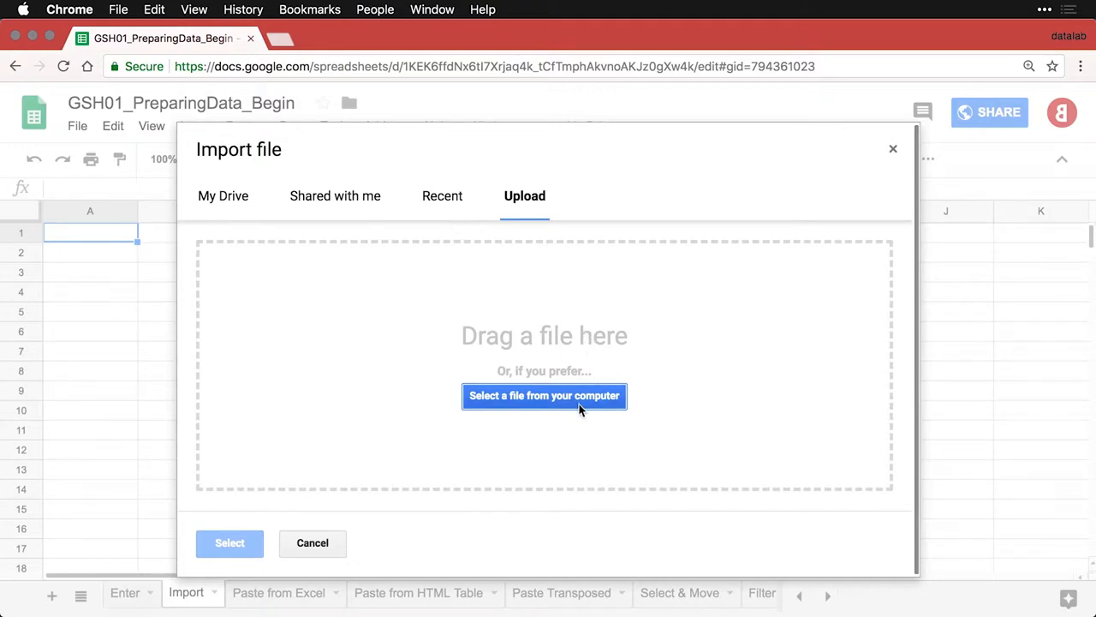
pyautogui.click(545, 394)
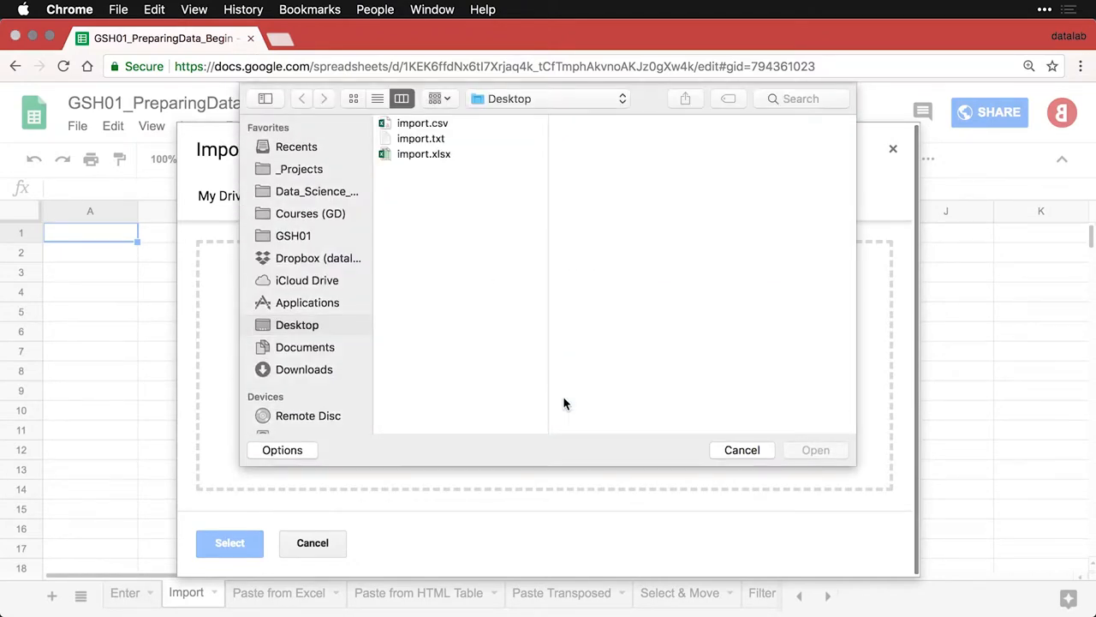
pyautogui.click(421, 123)
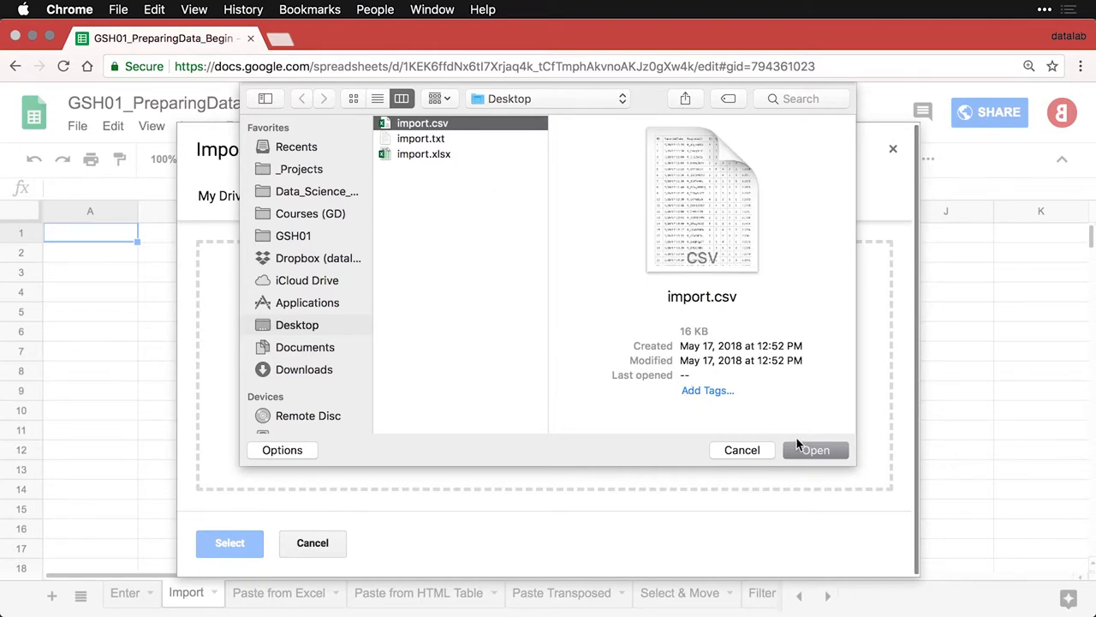
pyautogui.click(815, 449)
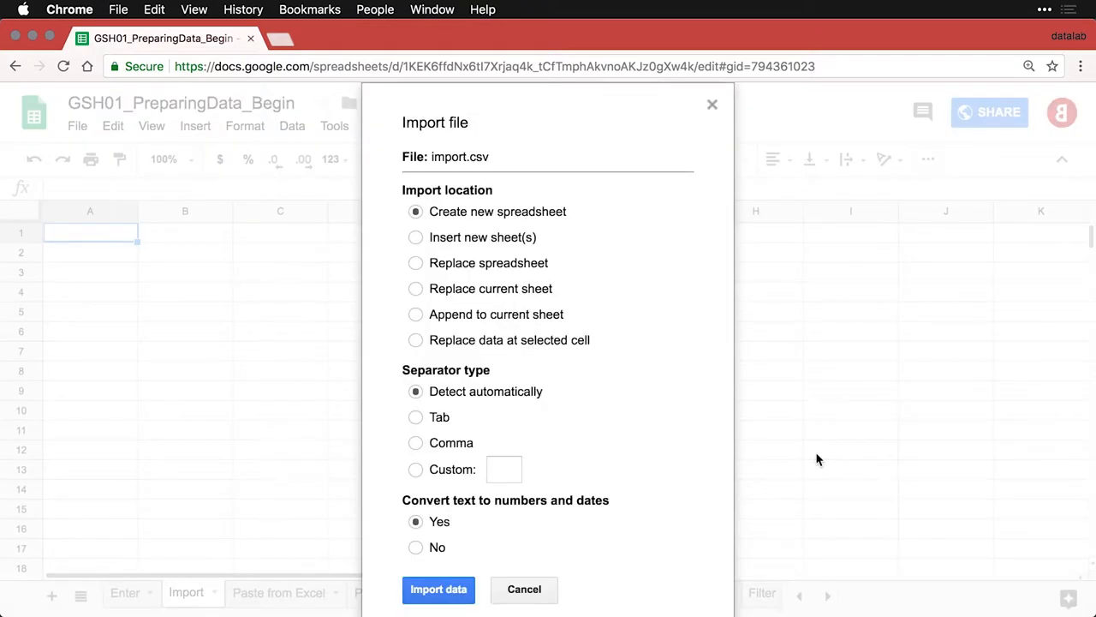
pyautogui.moveTo(562, 226)
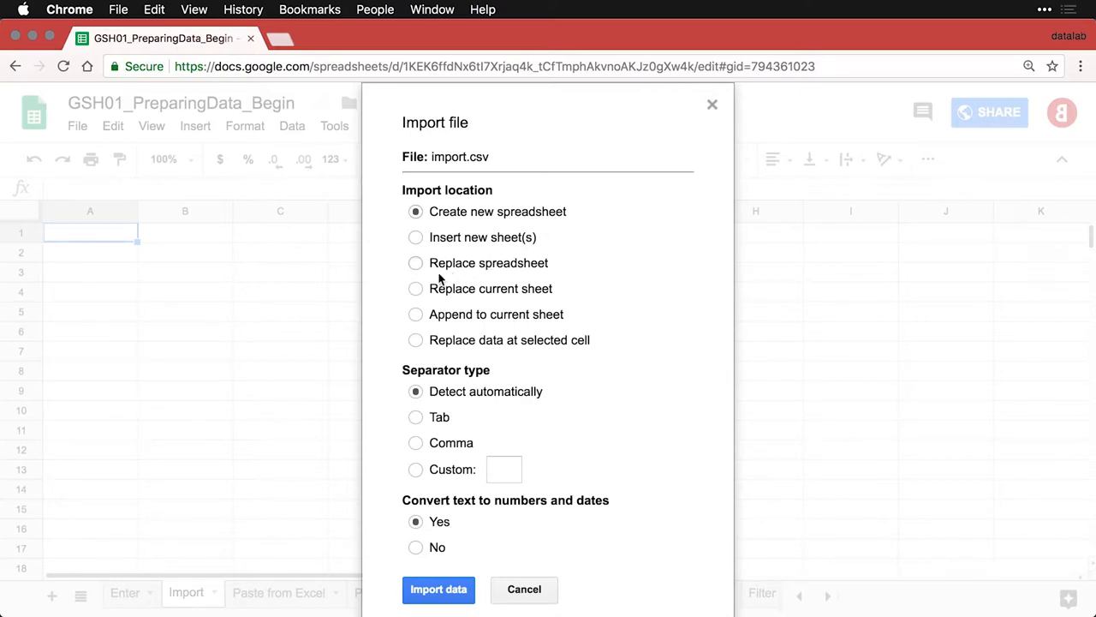
# Import the CSV with 'Replace current sheet' and automatic separator detection
pyautogui.click(415, 288)
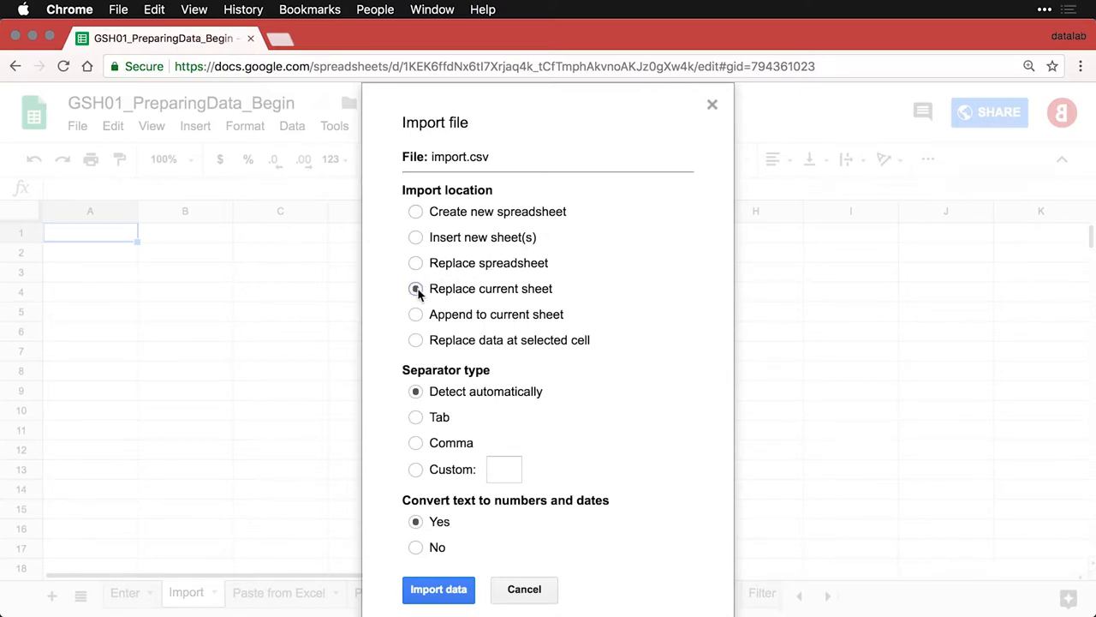
pyautogui.click(414, 288)
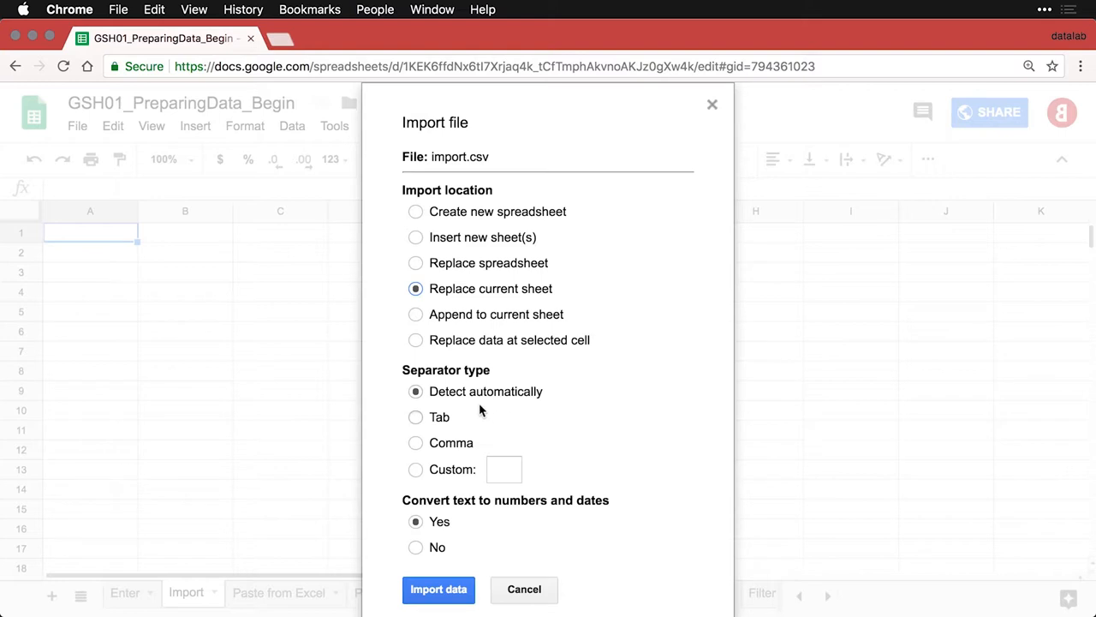
pyautogui.moveTo(457, 473)
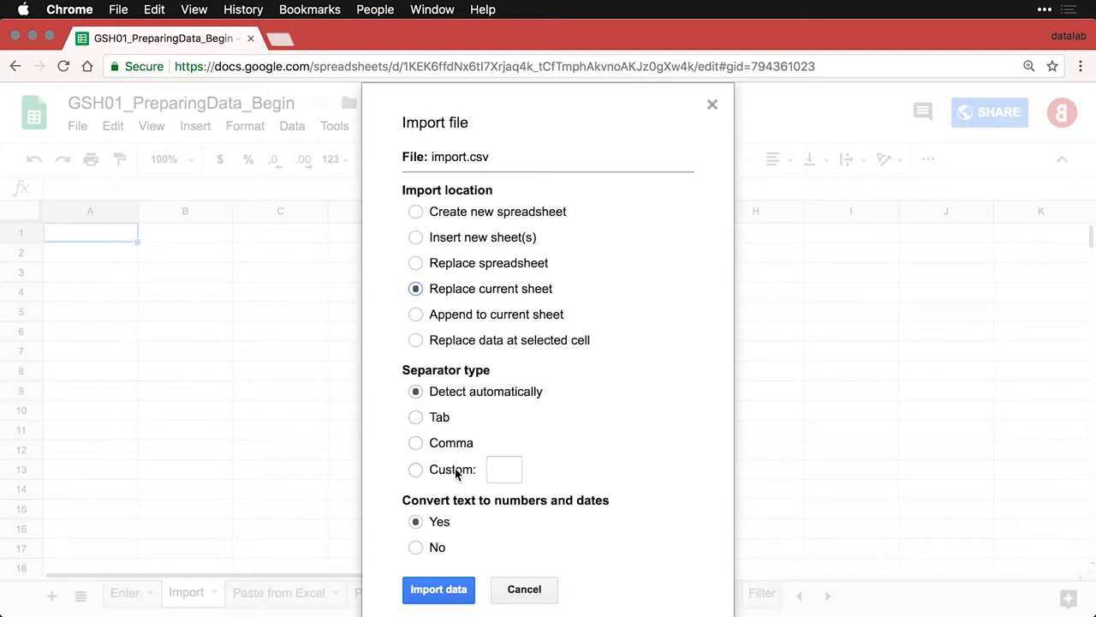
pyautogui.moveTo(492, 414)
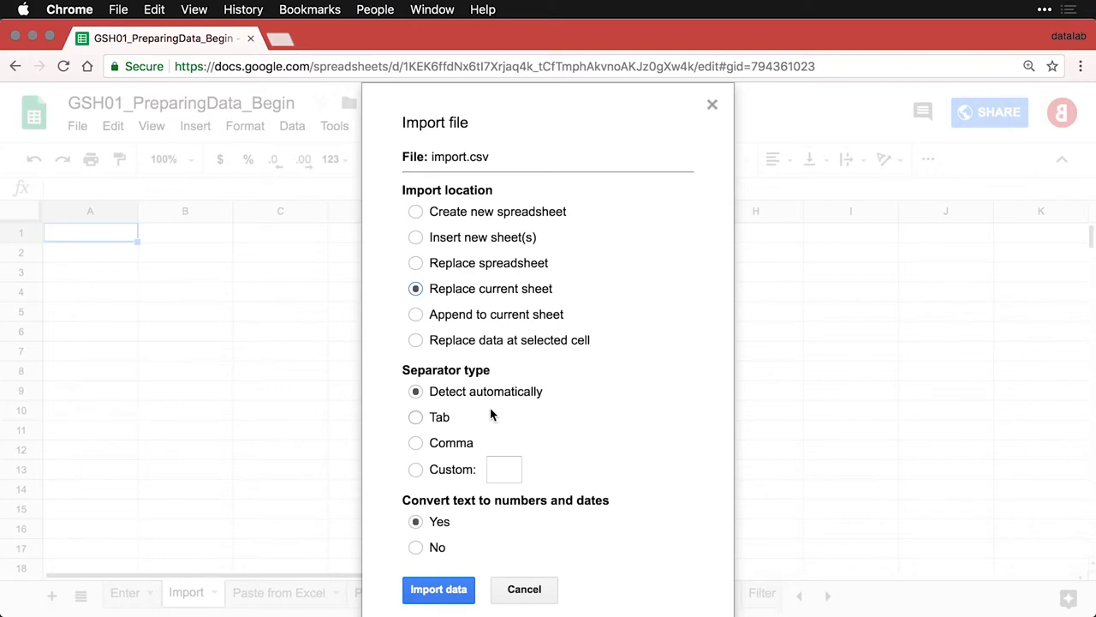
pyautogui.moveTo(511, 515)
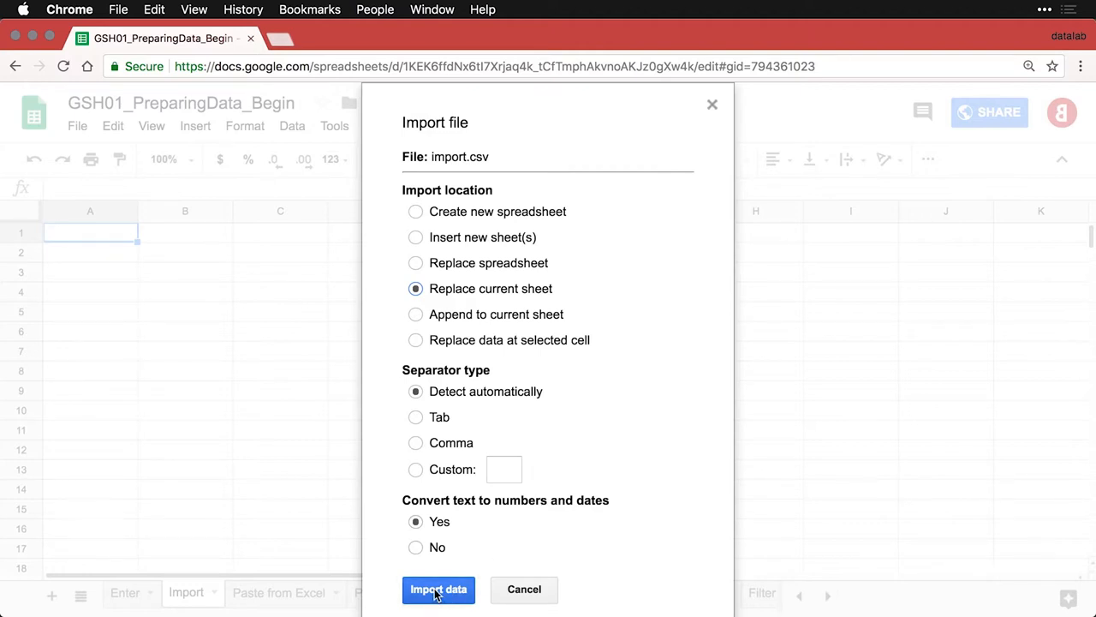
pyautogui.click(438, 589)
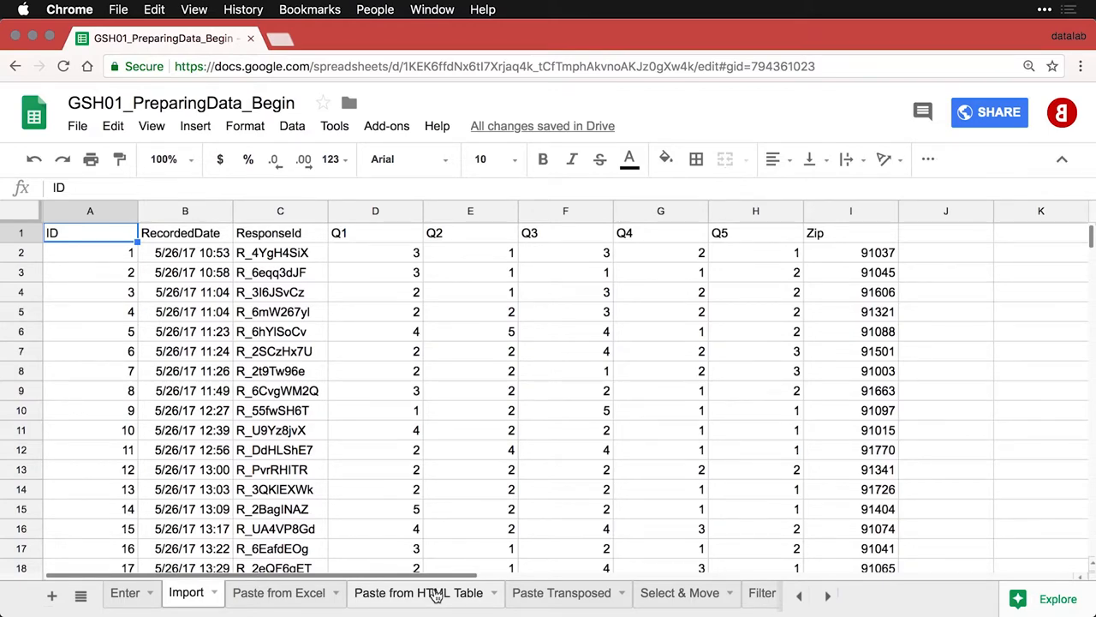
# Select all imported columns and right-align their contents
pyautogui.click(89, 252)
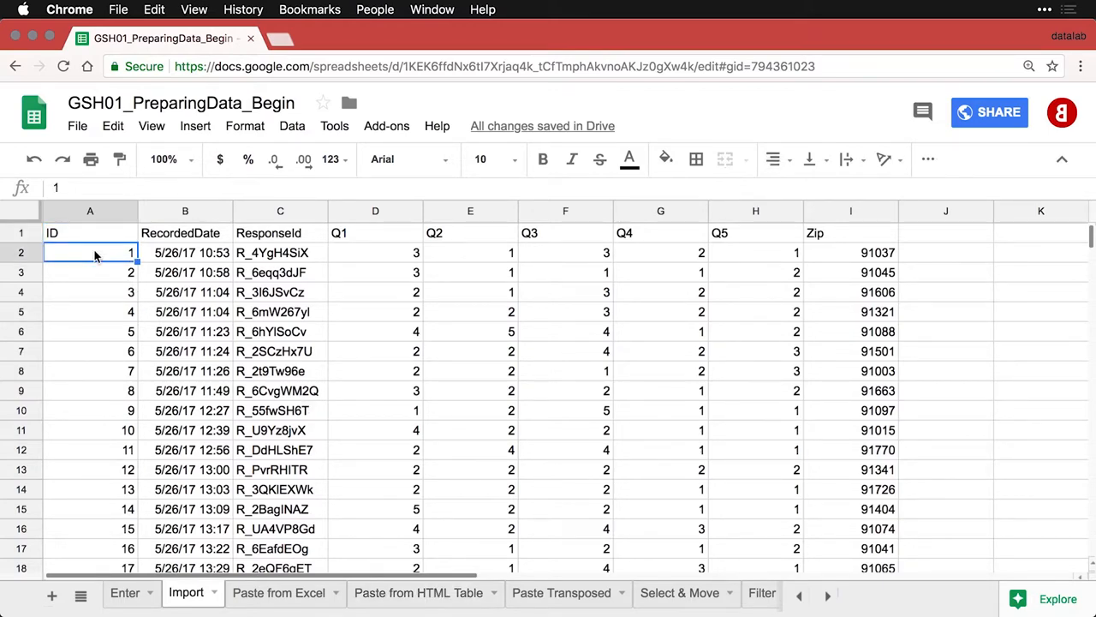
pyautogui.scroll(-3)
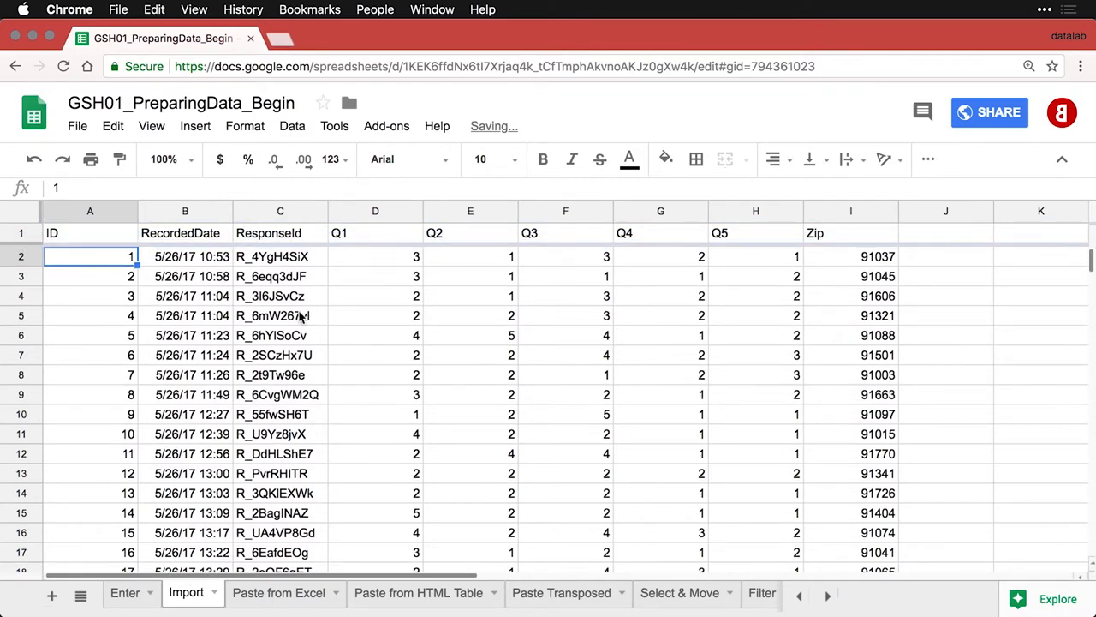
pyautogui.scroll(-3)
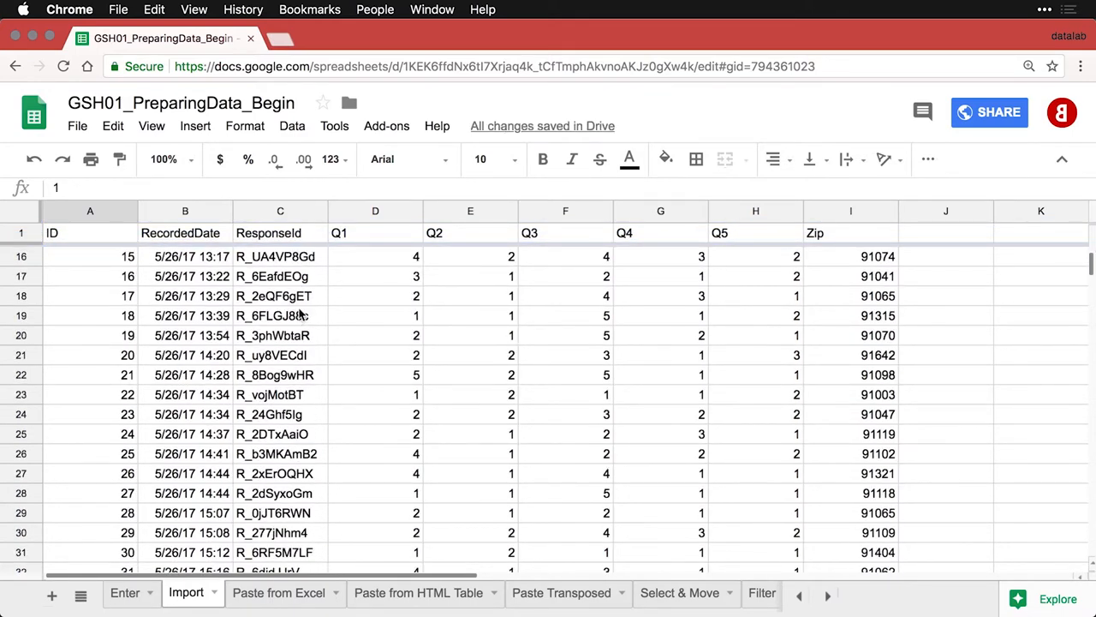
pyautogui.click(375, 210)
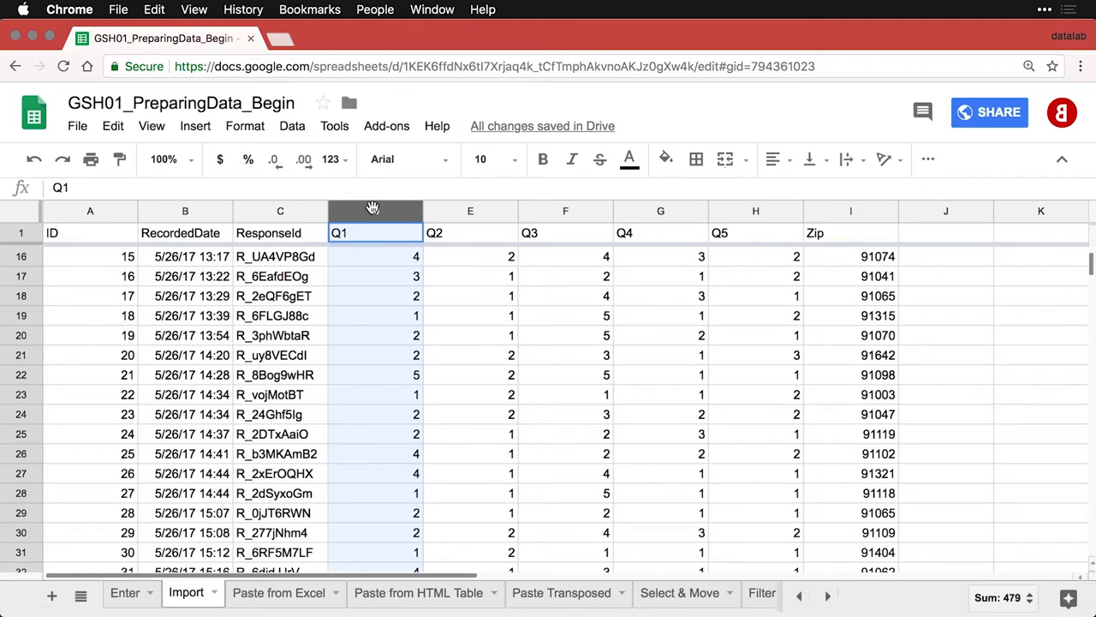
pyautogui.click(89, 233)
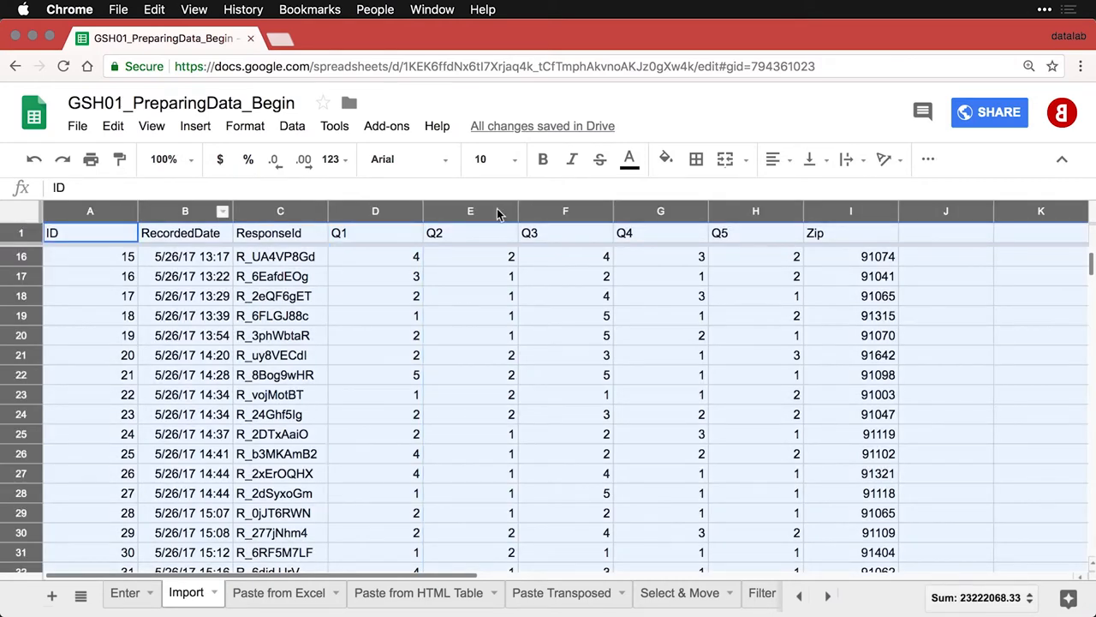
pyautogui.click(778, 159)
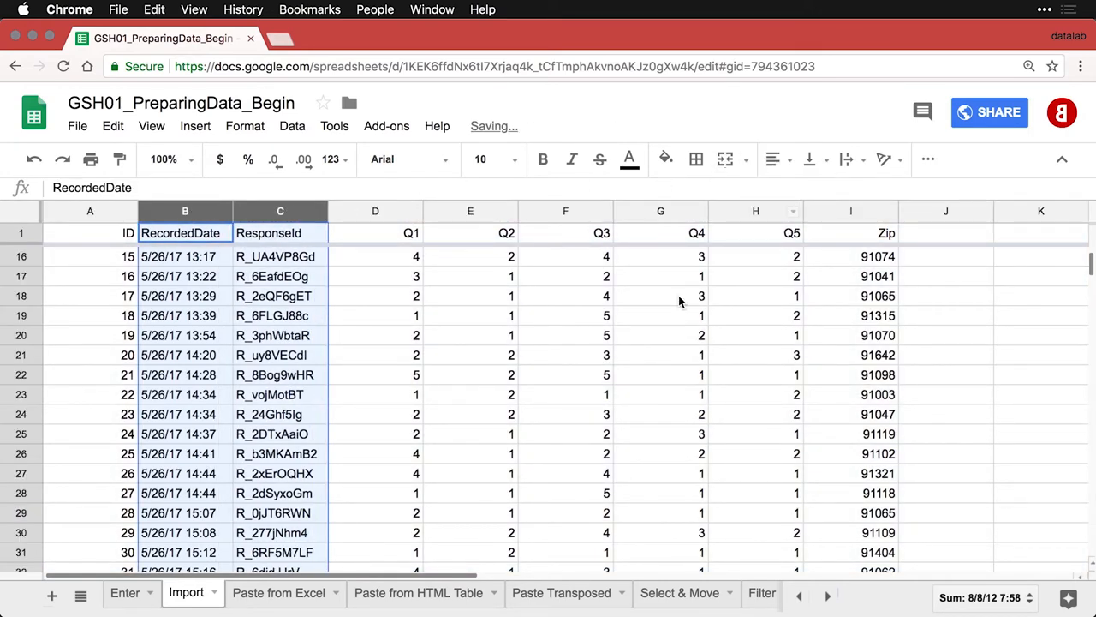
pyautogui.scroll(-3)
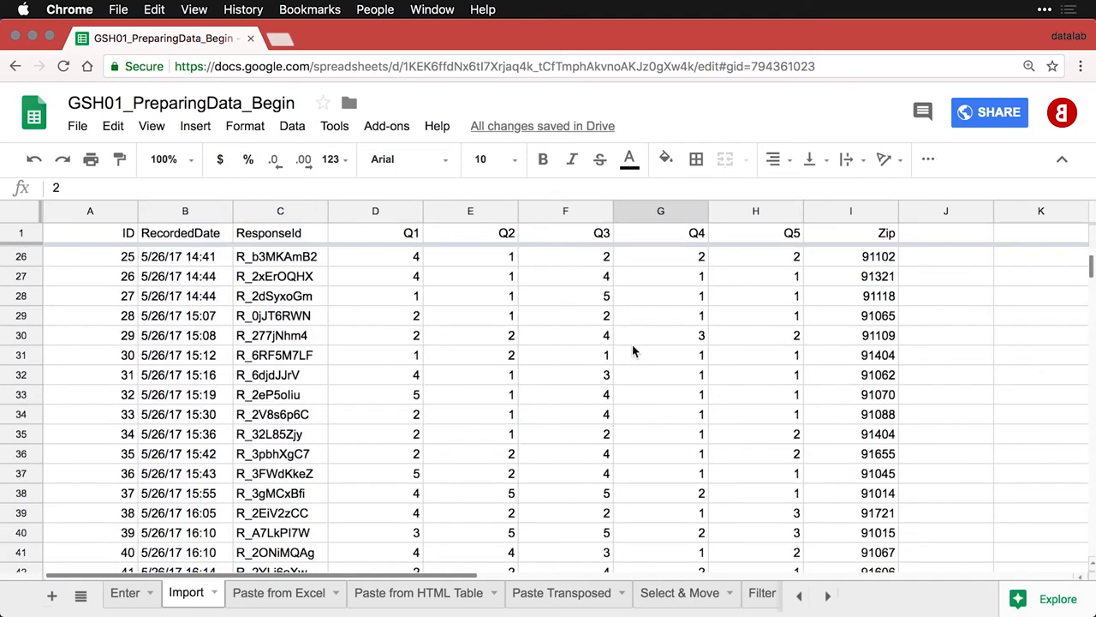
pyautogui.scroll(-3)
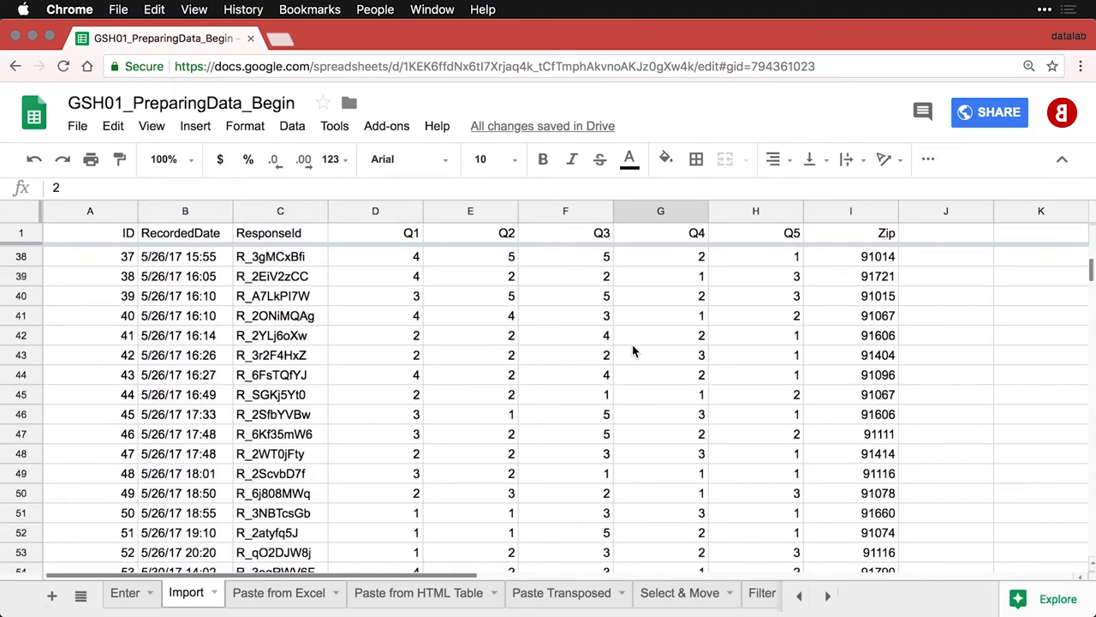